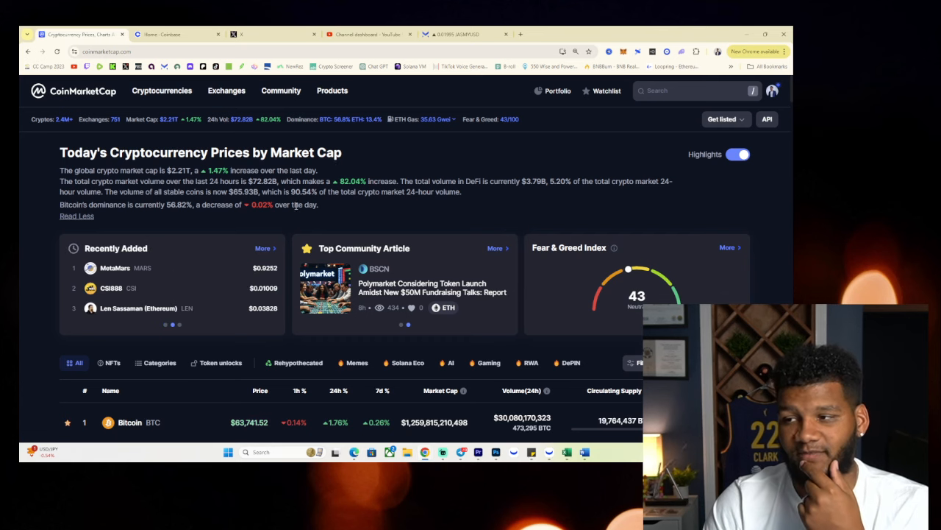
Scroll the Today's Cryptocurrency Prices table until the XRP row (rank 7) is visible
{"action": "scroll", "scroll_direction": "down", "scroll_amount": 3}
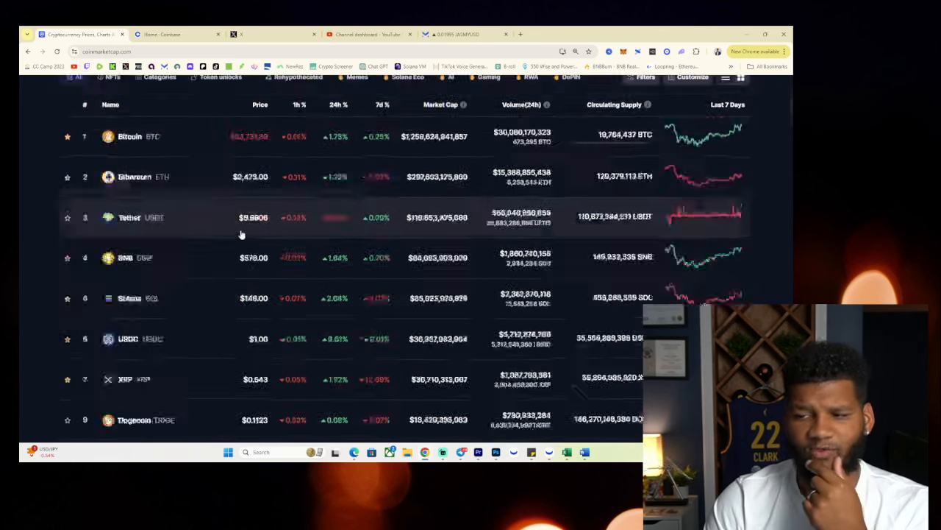
{"action": "scroll", "scroll_direction": "down", "scroll_amount": 3}
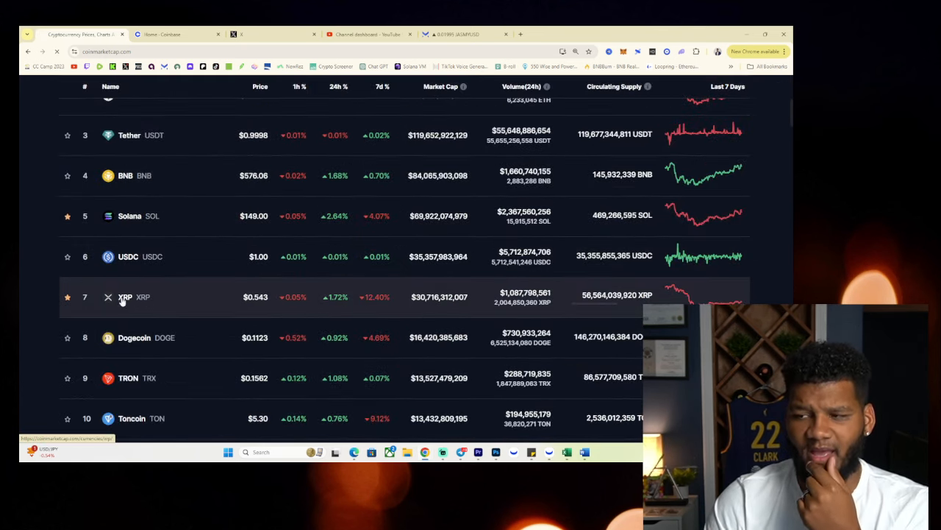
Go to XRP's coin page and show its full all-time price history (via 1Y then All)
{"action": "left_click", "coordinate": [125, 296]}
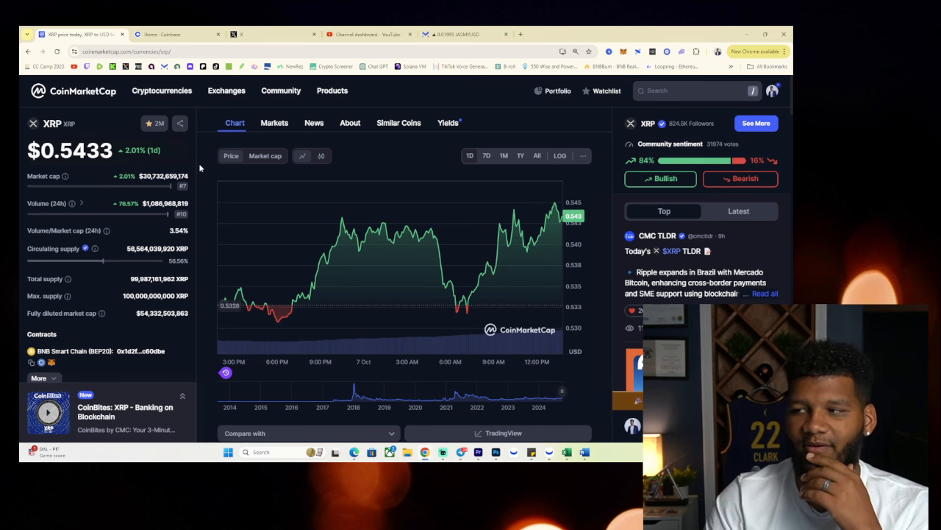
{"action": "left_click", "coordinate": [520, 155]}
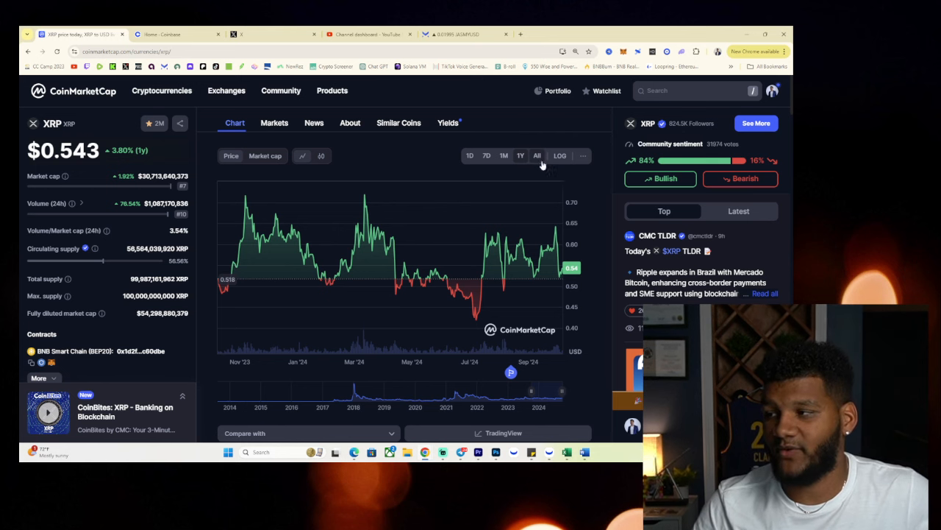
{"action": "left_click", "coordinate": [537, 155]}
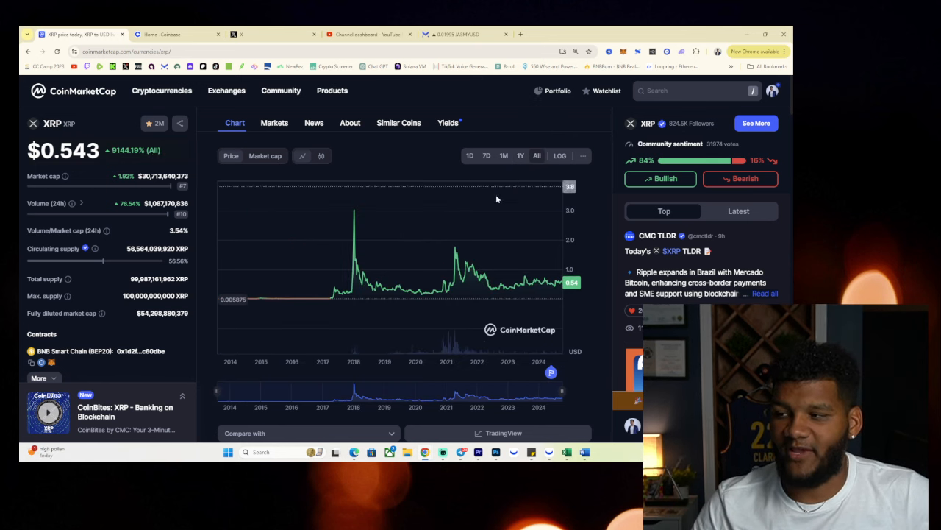
{"action": "mouse_move", "coordinate": [459, 261]}
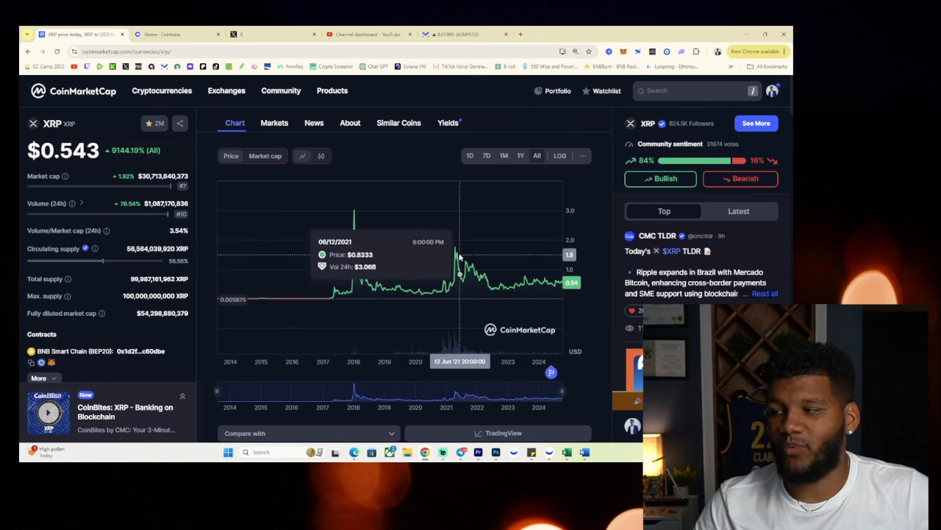
{"action": "mouse_move", "coordinate": [456, 247]}
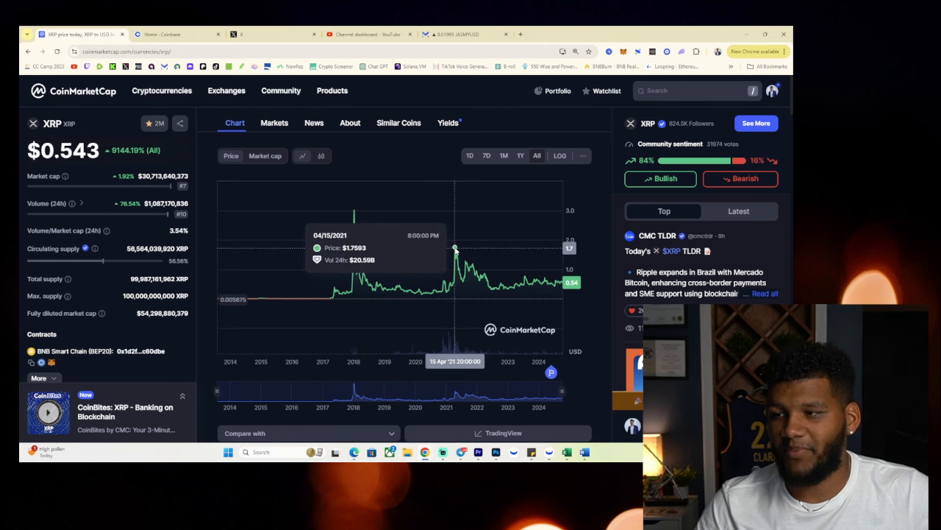
Switch XRP's all-time chart from price to market cap
{"action": "left_click", "coordinate": [265, 156]}
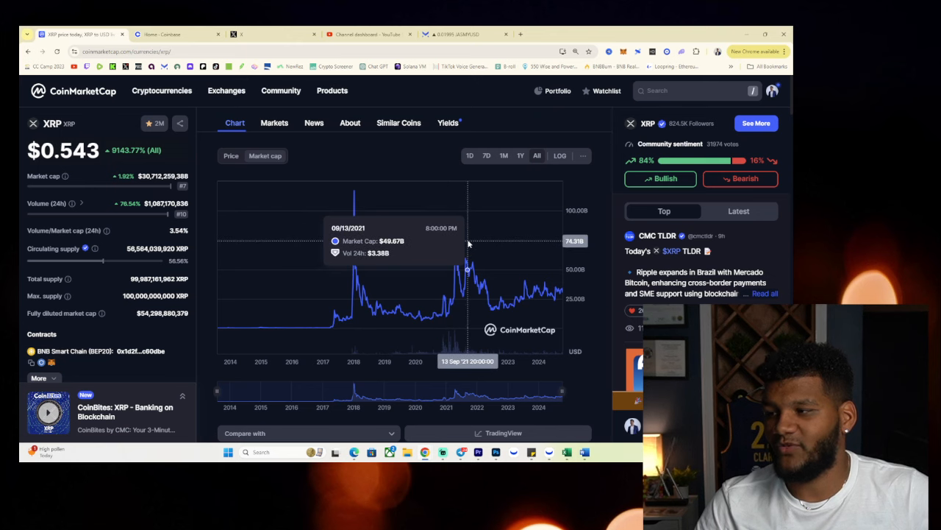
{"action": "mouse_move", "coordinate": [456, 254]}
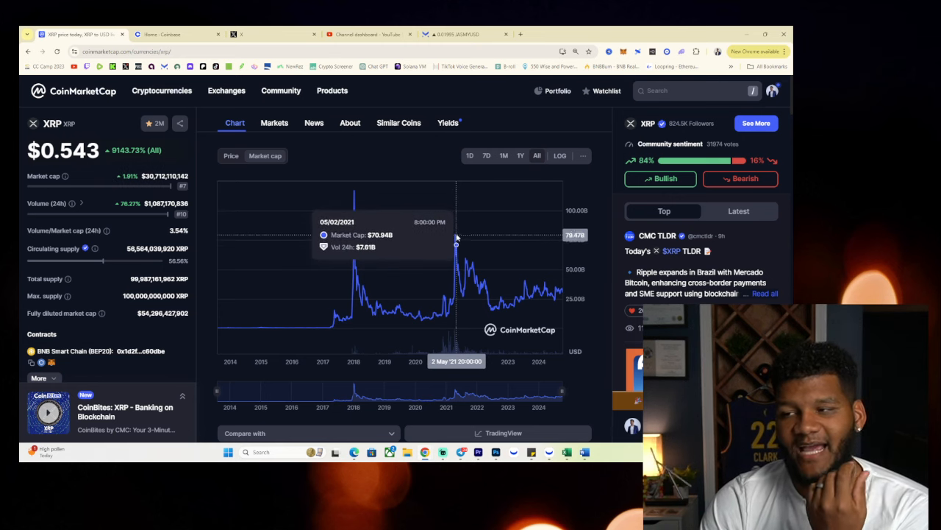
{"action": "mouse_move", "coordinate": [456, 237]}
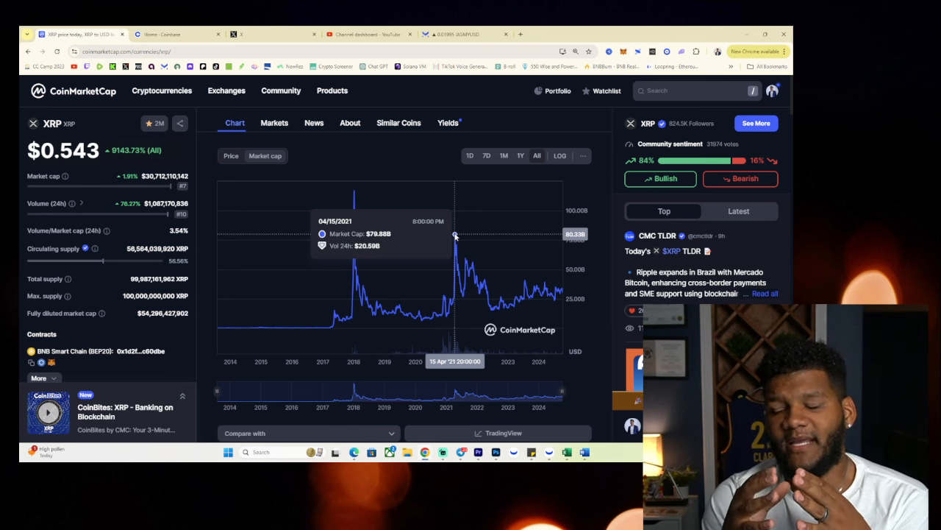
{"action": "mouse_move", "coordinate": [353, 193]}
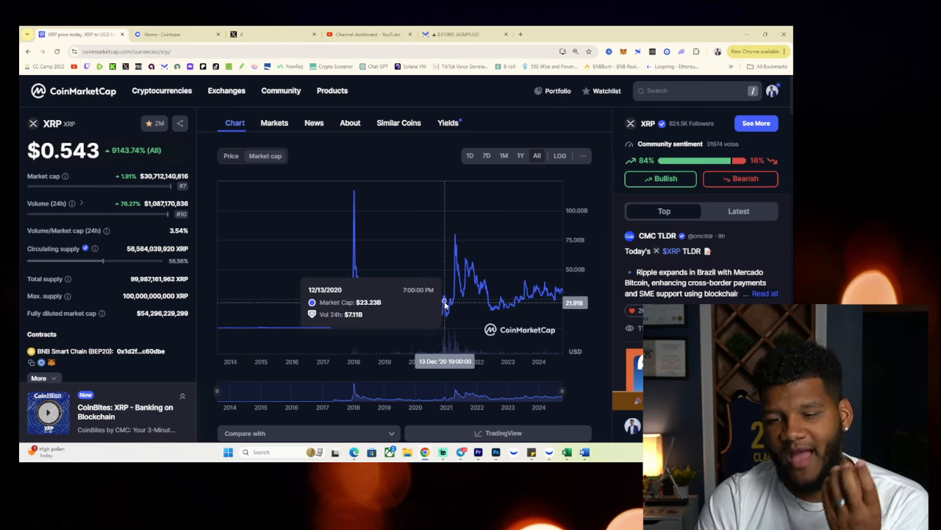
{"action": "mouse_move", "coordinate": [445, 302]}
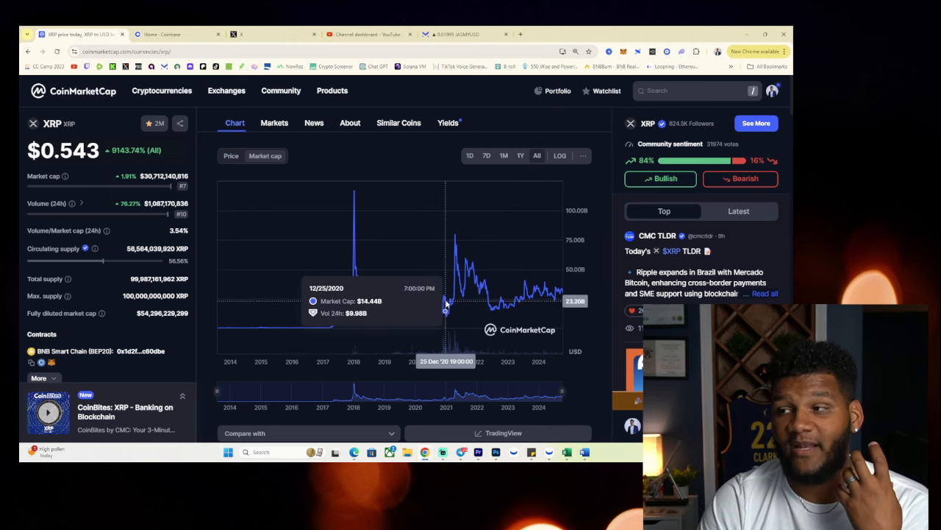
{"action": "mouse_move", "coordinate": [447, 302]}
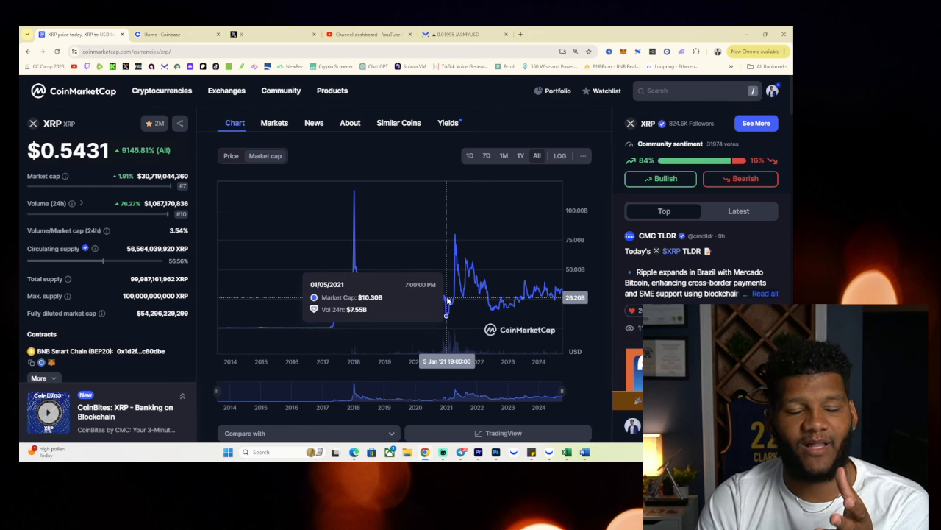
{"action": "mouse_move", "coordinate": [452, 256]}
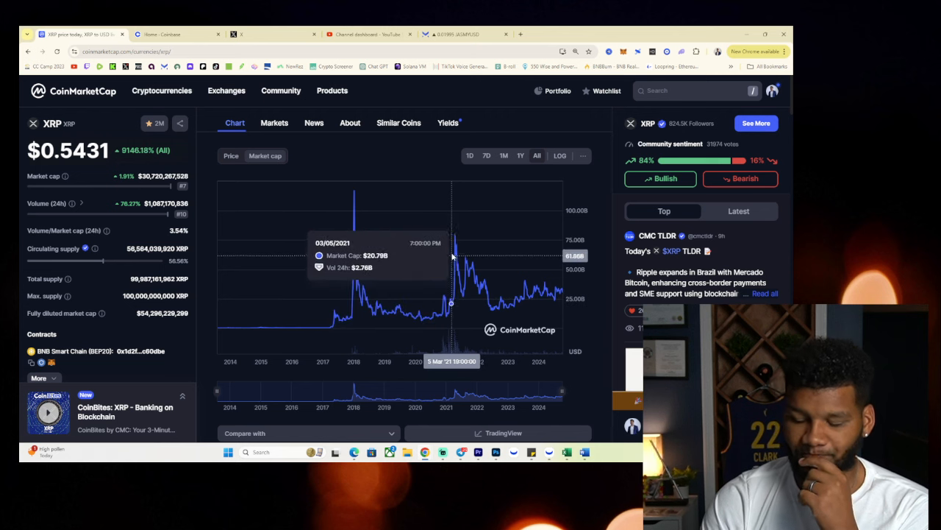
{"action": "mouse_move", "coordinate": [359, 303]}
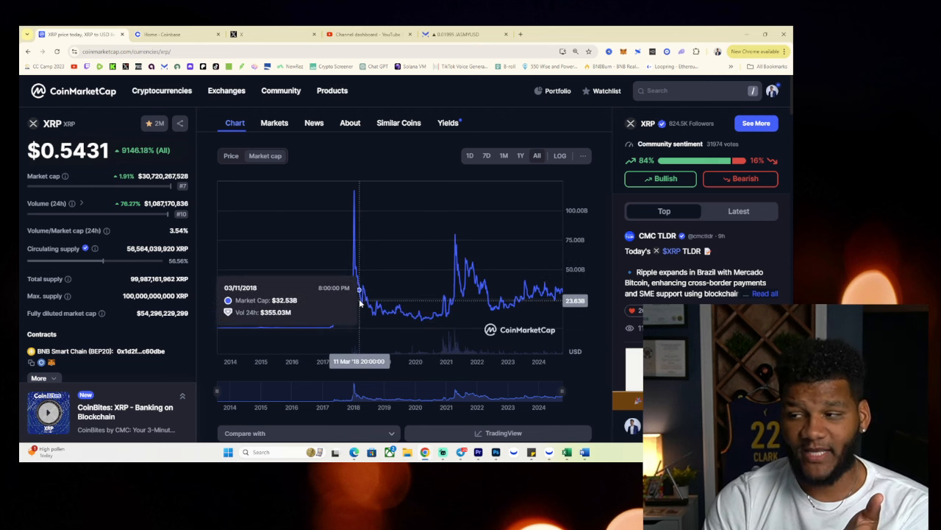
{"action": "mouse_move", "coordinate": [454, 236]}
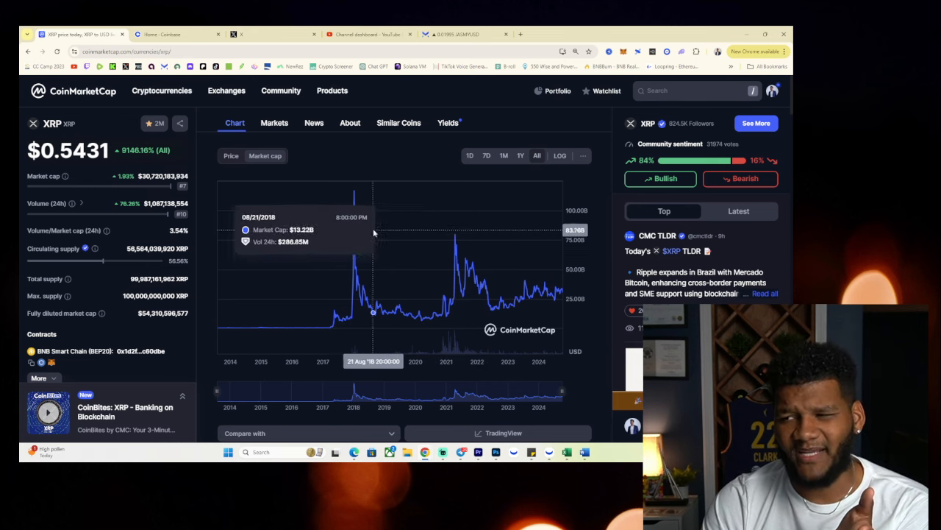
{"action": "mouse_move", "coordinate": [354, 231]}
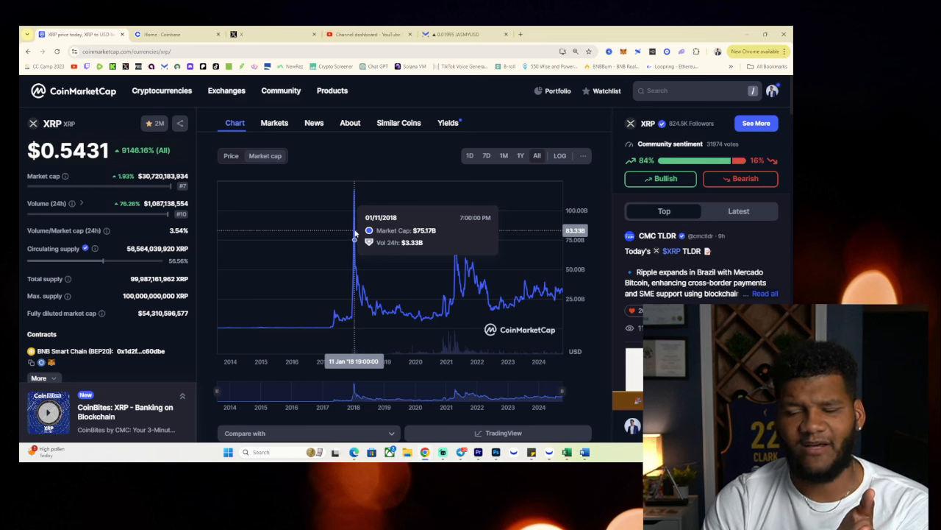
{"action": "mouse_move", "coordinate": [457, 242]}
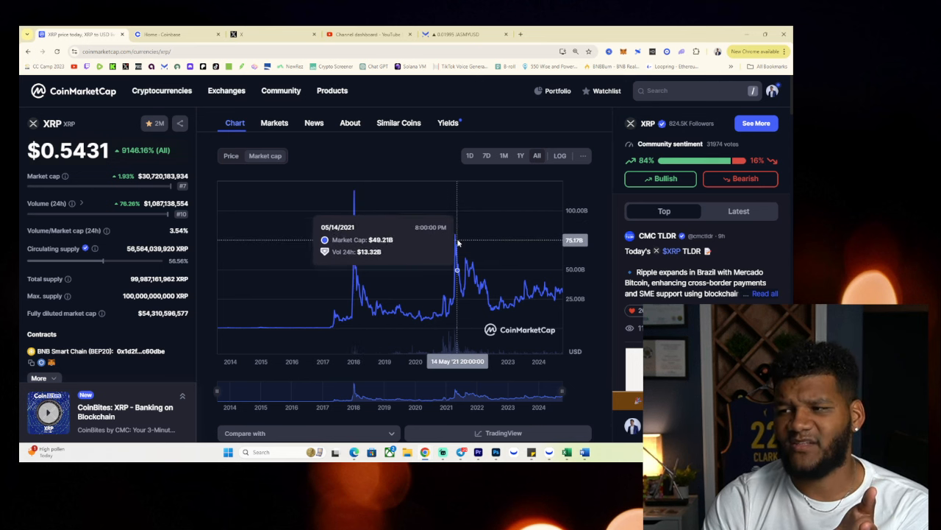
{"action": "mouse_move", "coordinate": [443, 219]}
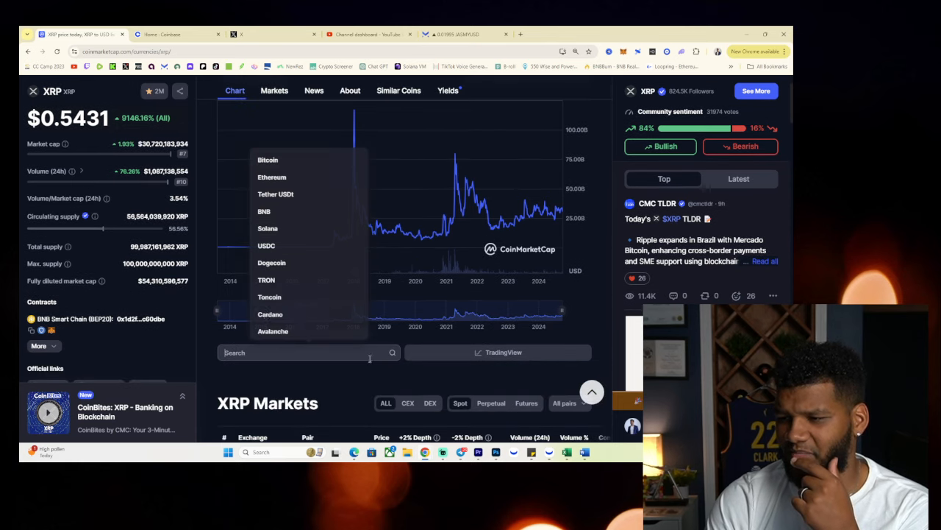
Add Bitcoin as the comparison coin on XRP's all-time market-cap chart
{"action": "left_click", "coordinate": [268, 160]}
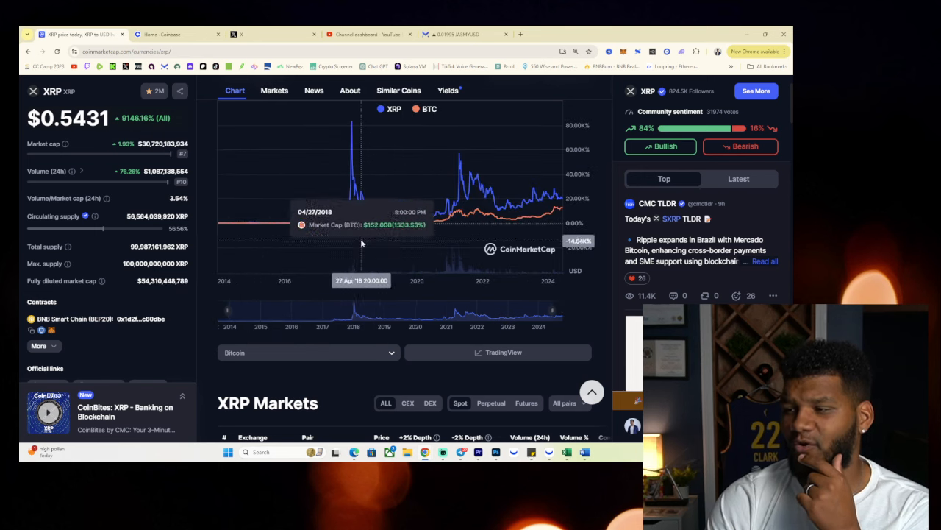
{"action": "mouse_move", "coordinate": [417, 207]}
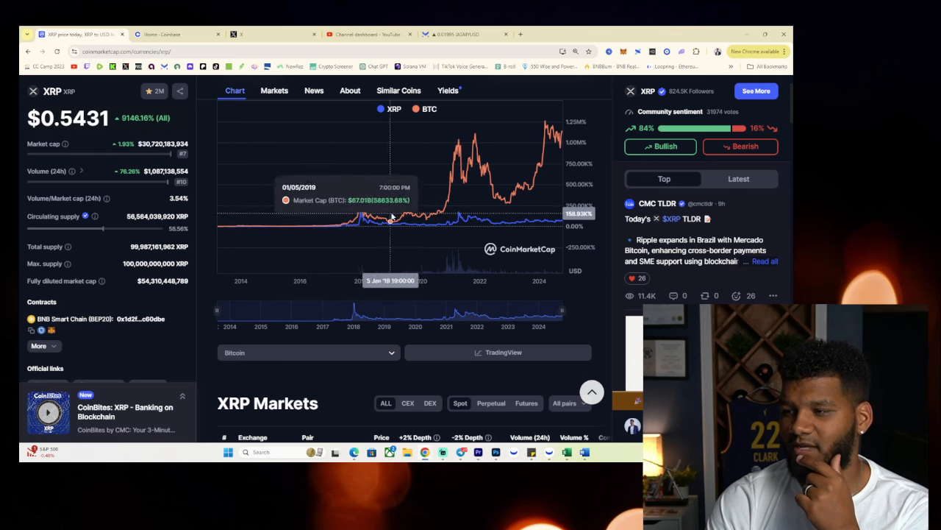
{"action": "mouse_move", "coordinate": [360, 213]}
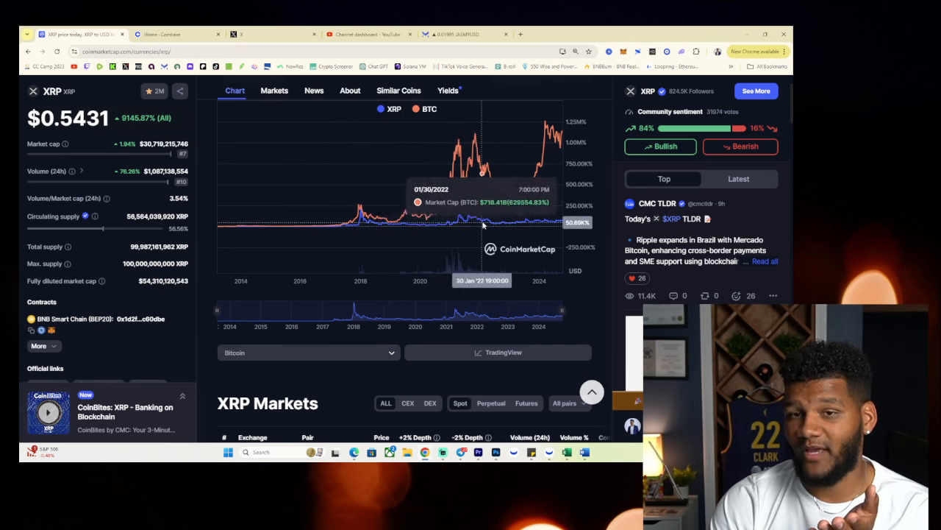
{"action": "mouse_move", "coordinate": [358, 225]}
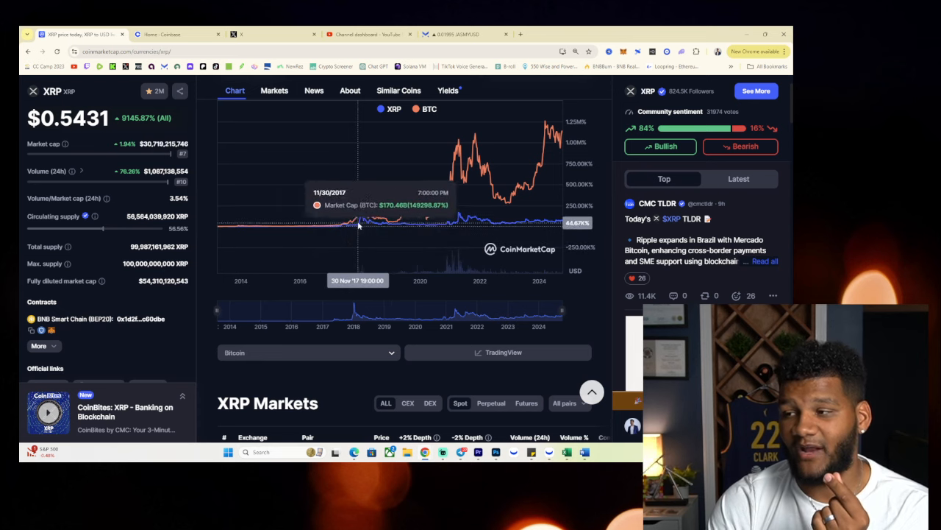
{"action": "mouse_move", "coordinate": [464, 226]}
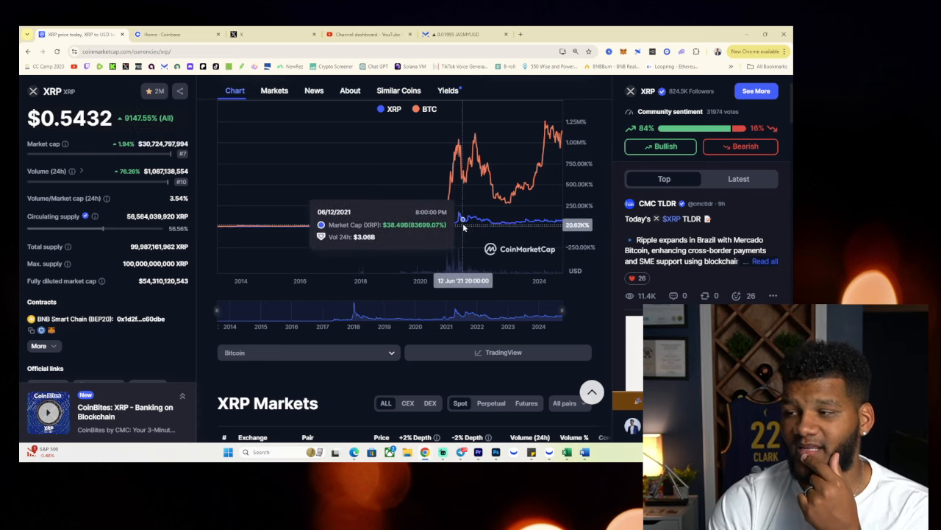